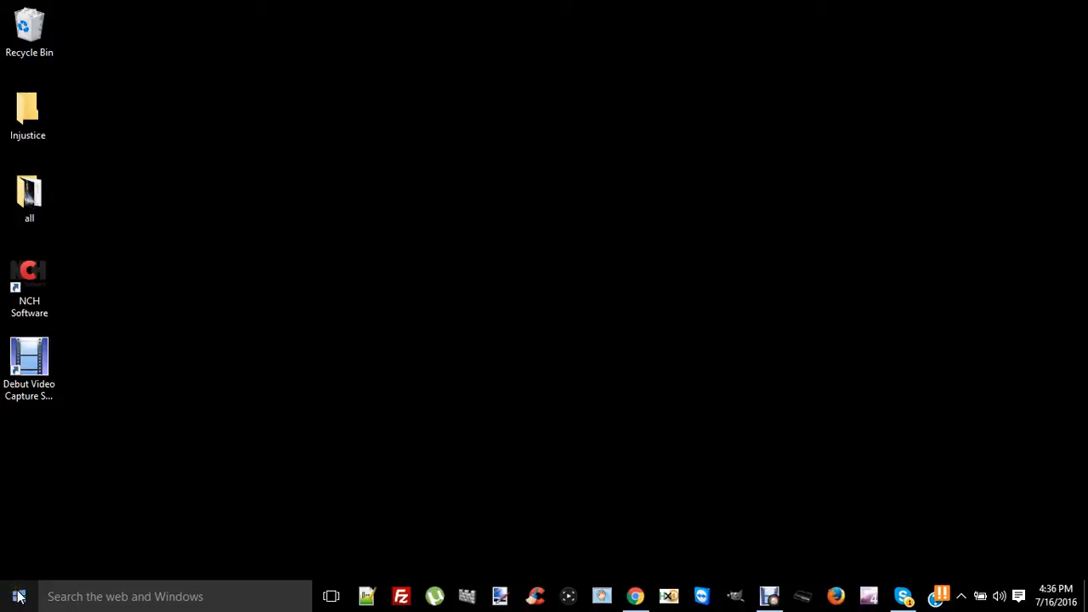
# - Search the Start menu for 'c' and launch Command Prompt from Best match
pyautogui.click(17, 595)
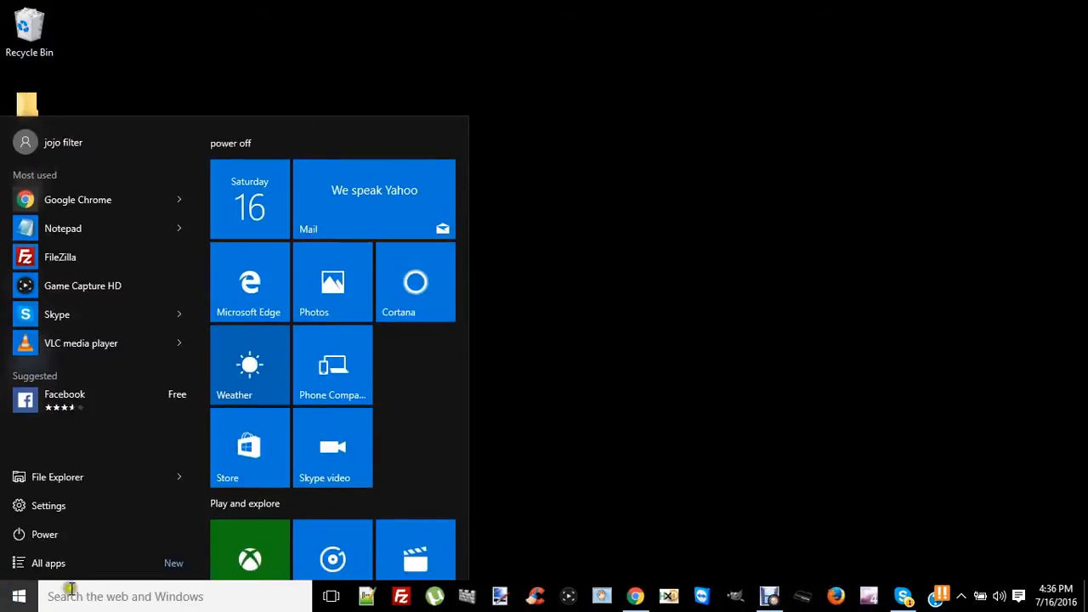
pyautogui.write('c')
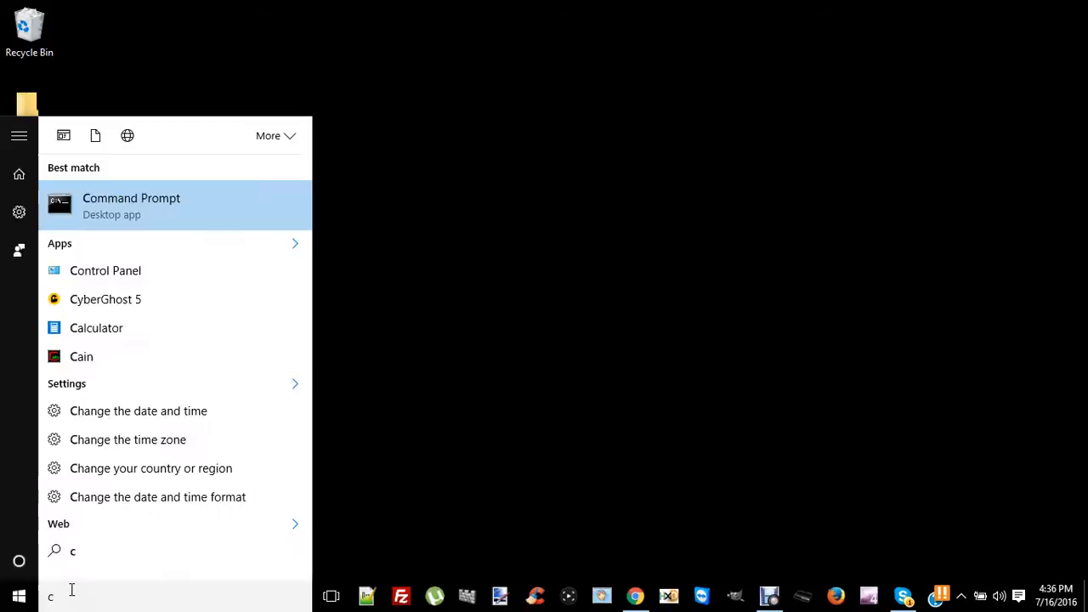
pyautogui.click(131, 204)
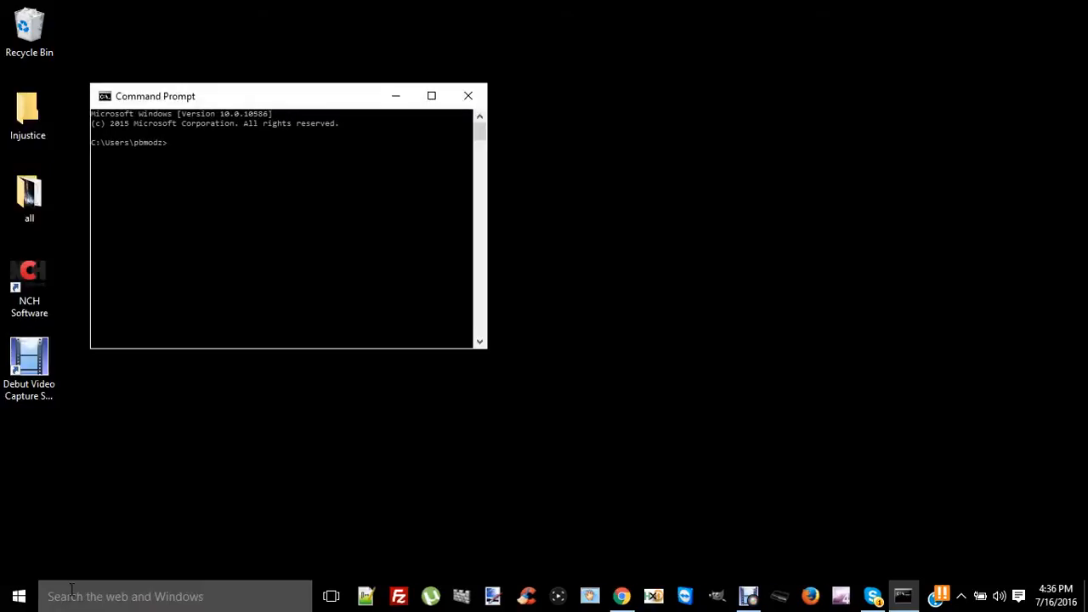
pyautogui.moveTo(166, 127)
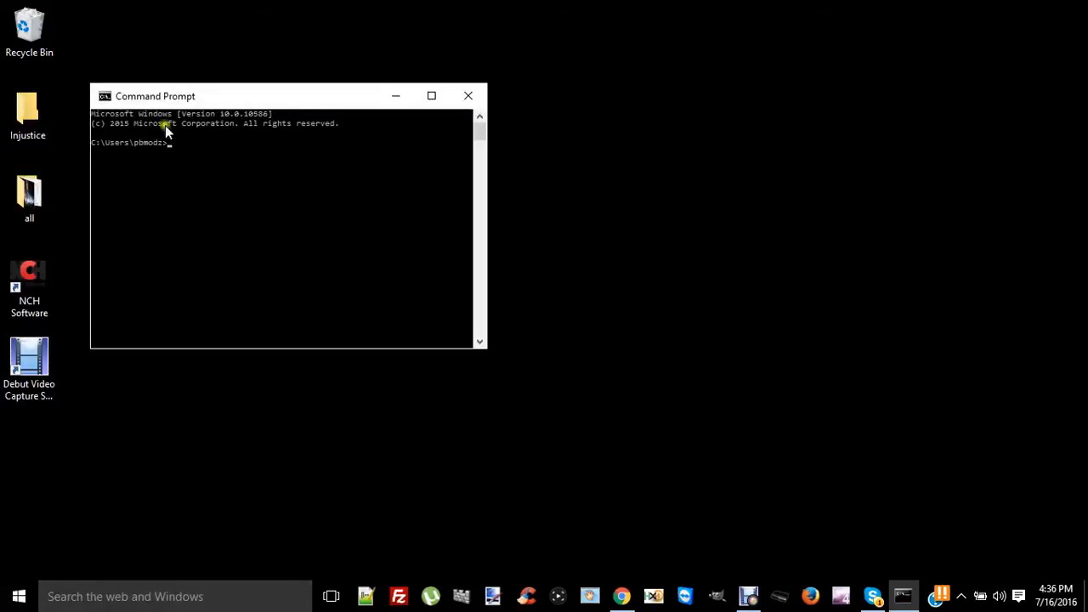
pyautogui.moveTo(370, 7)
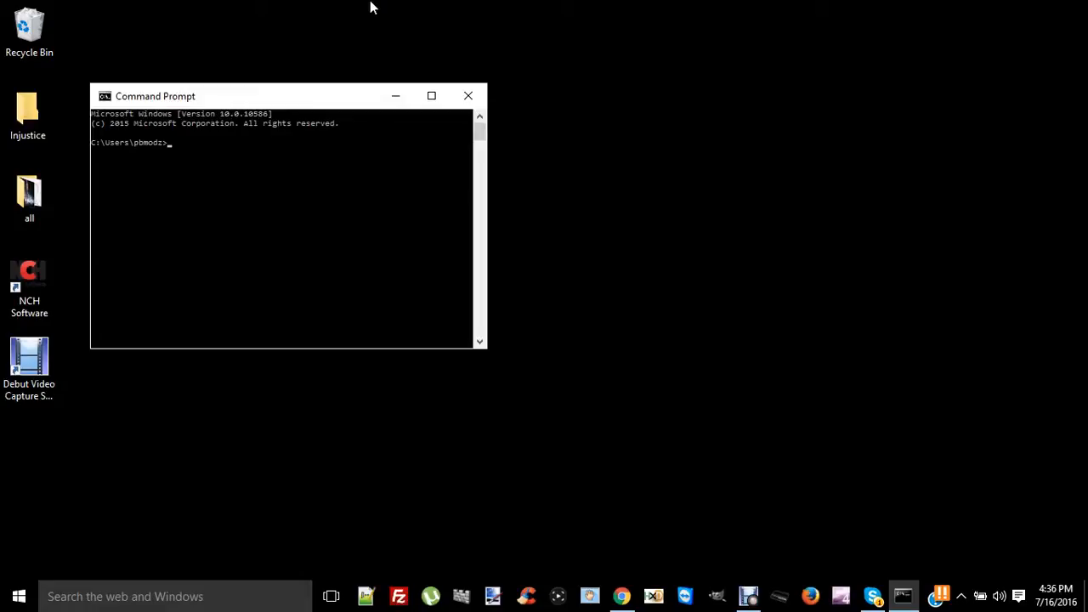
# - Run netstat -ano to list active connections with their process IDs
pyautogui.write('nets')
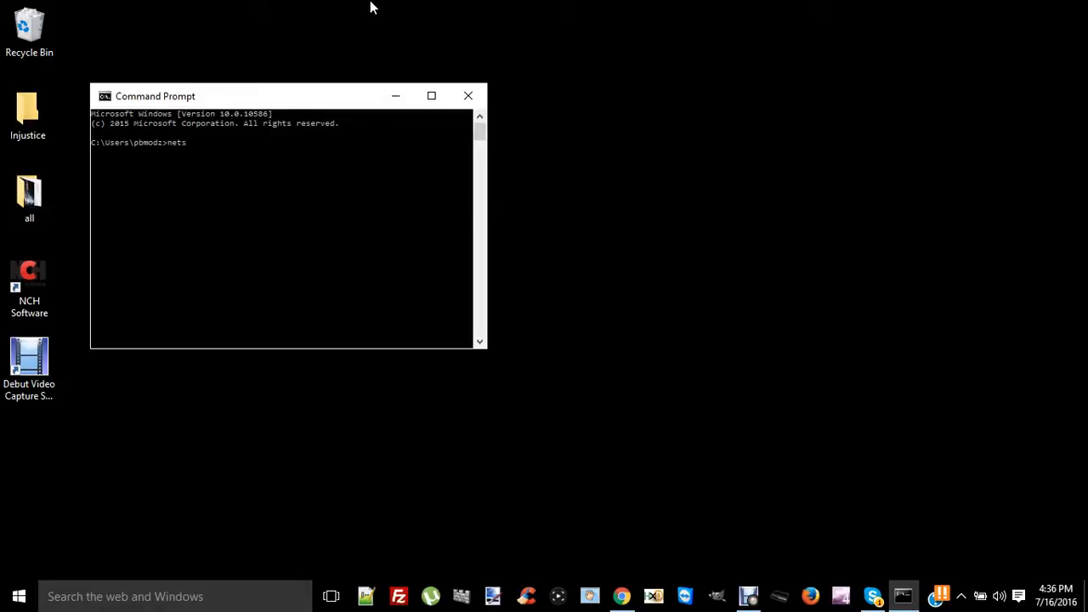
pyautogui.write('tat -ano')
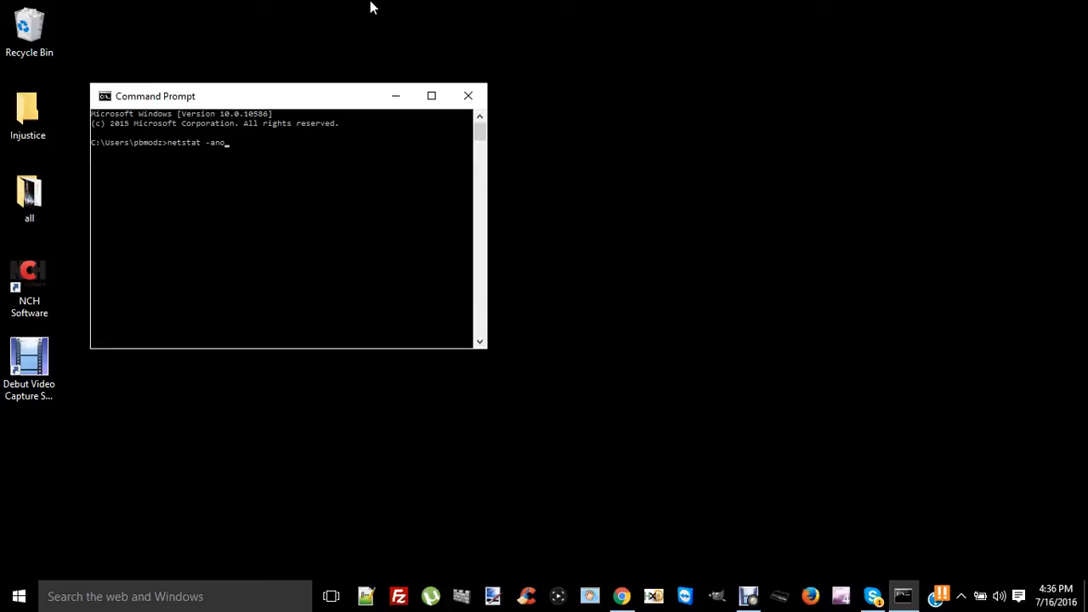
pyautogui.press('enter')
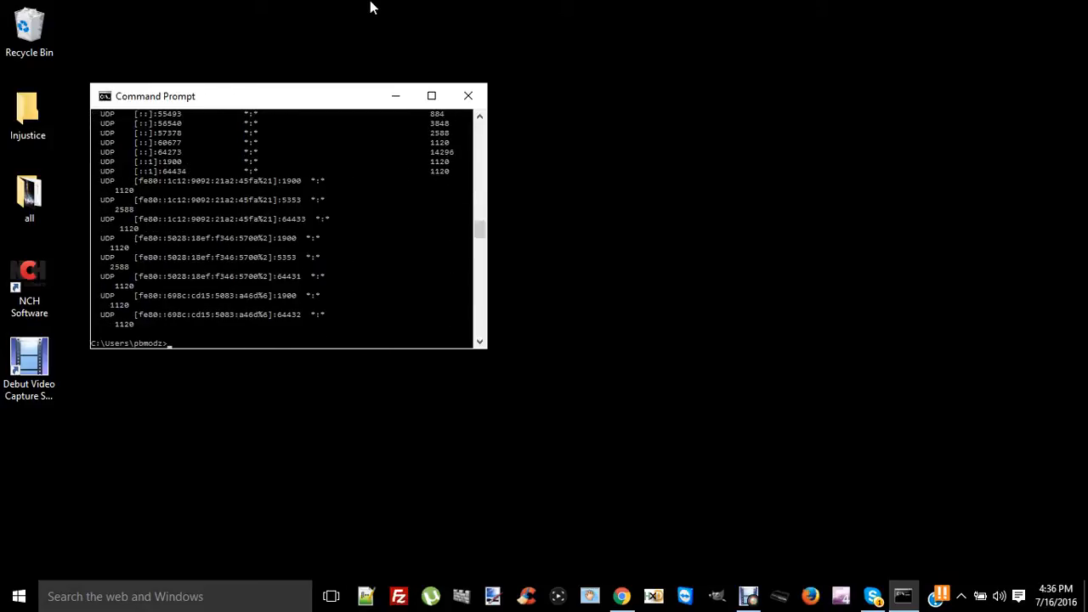
pyautogui.moveTo(497, 146)
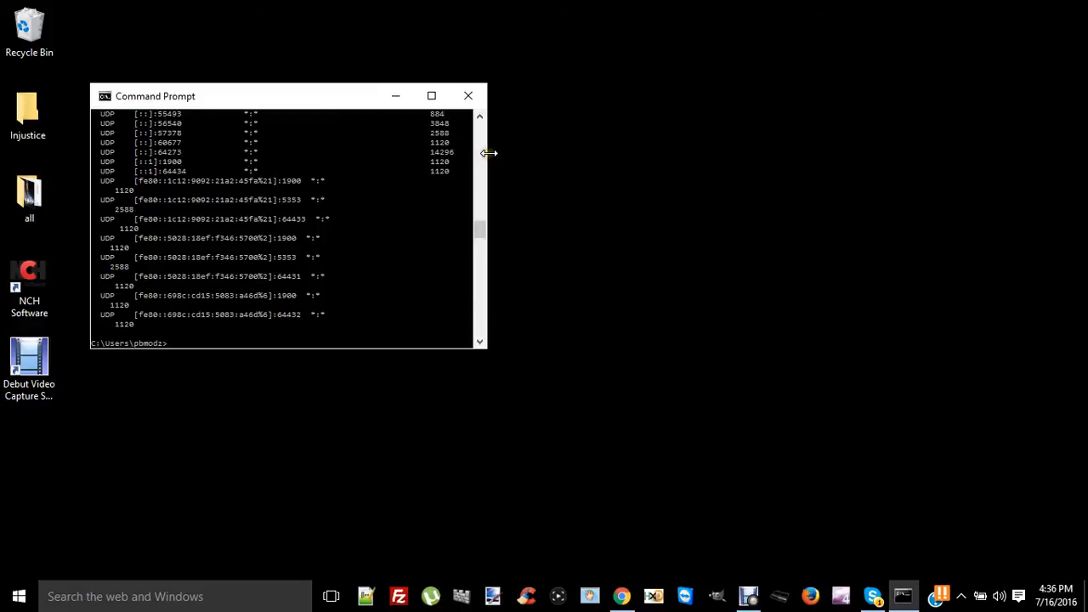
# - Widen the Command Prompt window so each connection row and PID fit on one line
pyautogui.moveTo(487, 153); pyautogui.dragTo(516, 155)
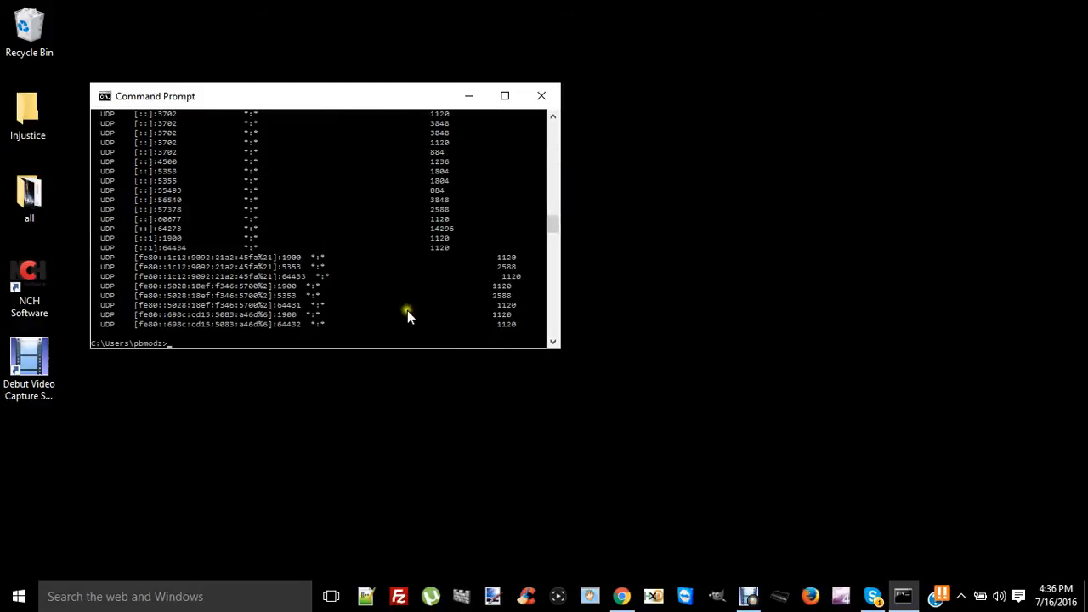
pyautogui.moveTo(506, 351)
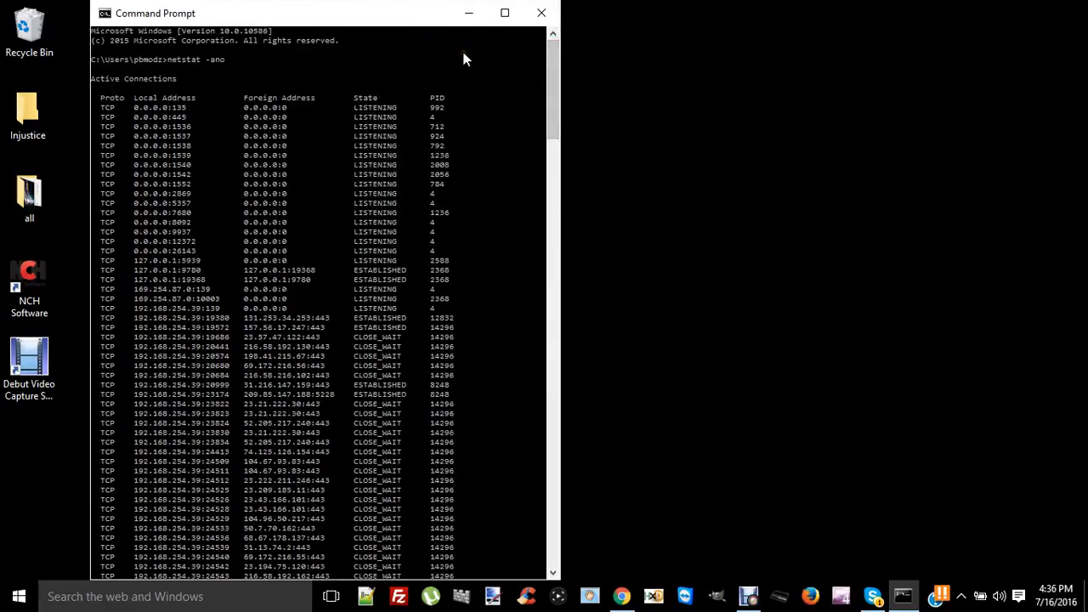
pyautogui.moveTo(373, 177)
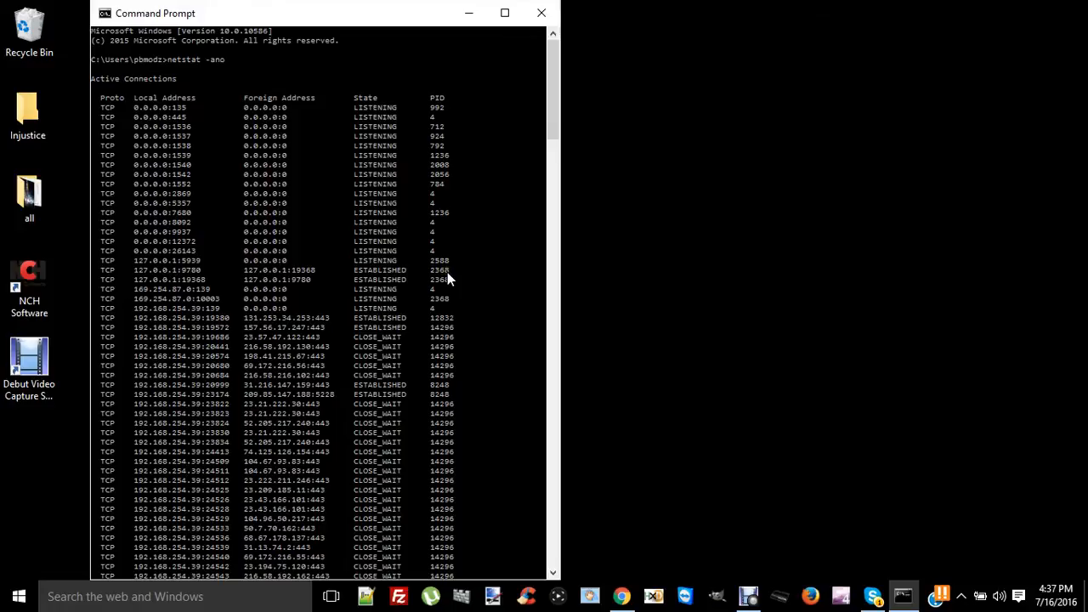
pyautogui.moveTo(435, 92)
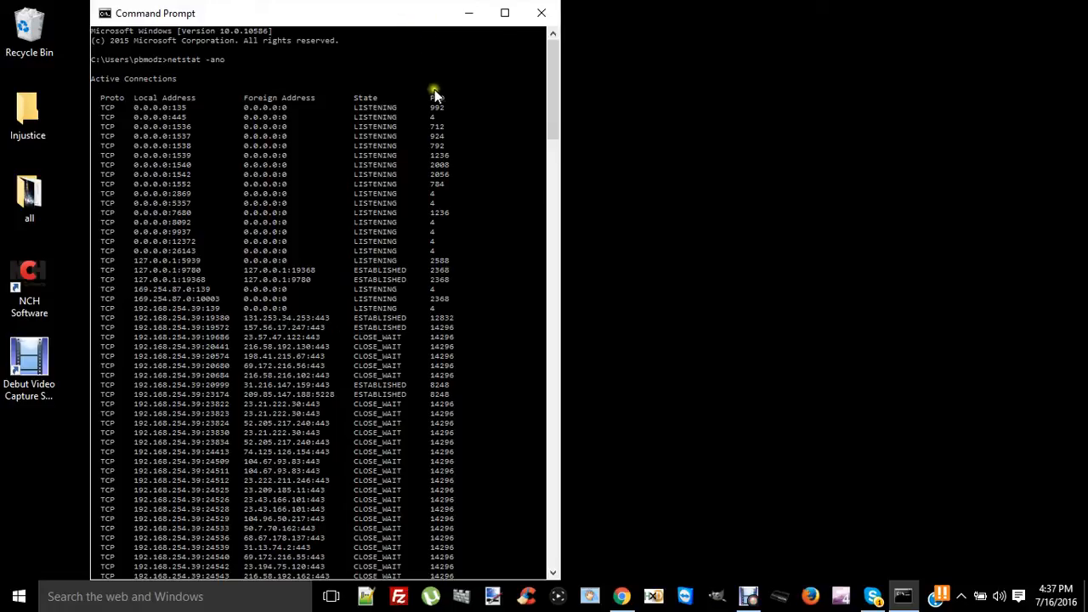
pyautogui.moveTo(438, 106)
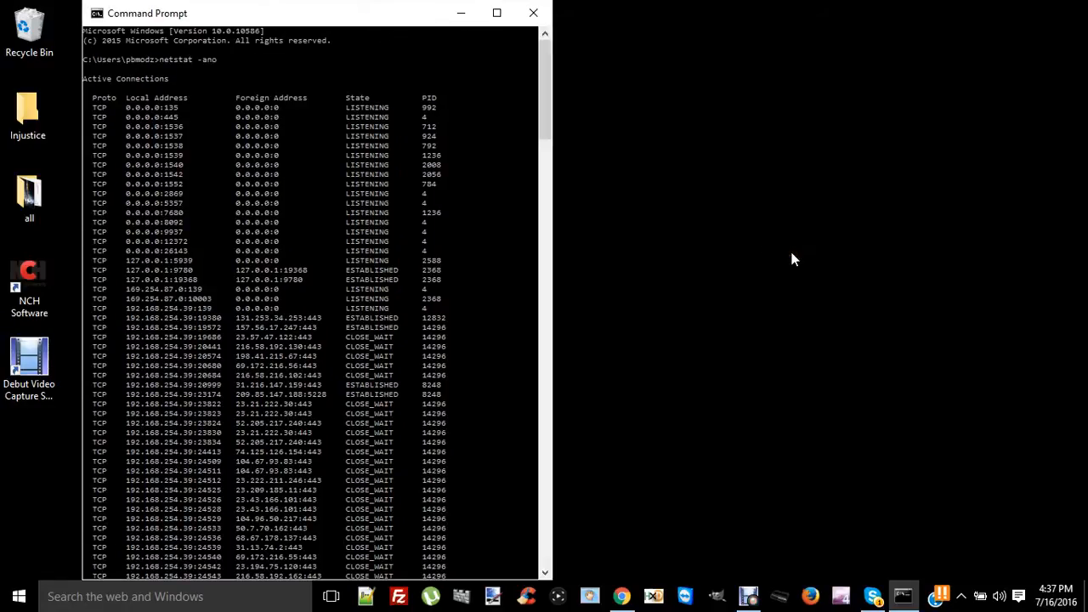
pyautogui.moveTo(784, 227)
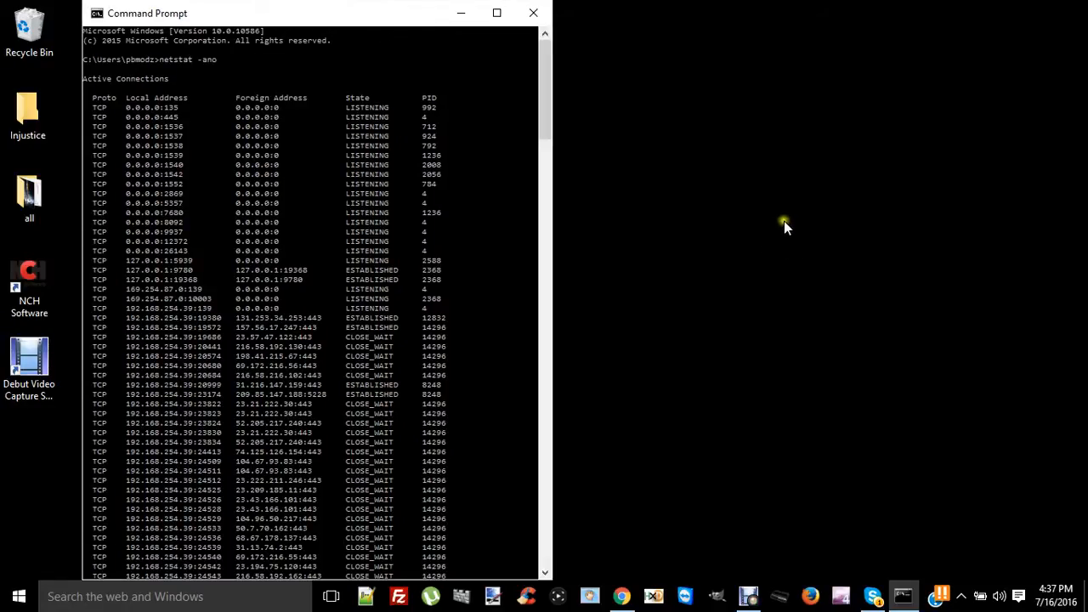
pyautogui.moveTo(755, 208)
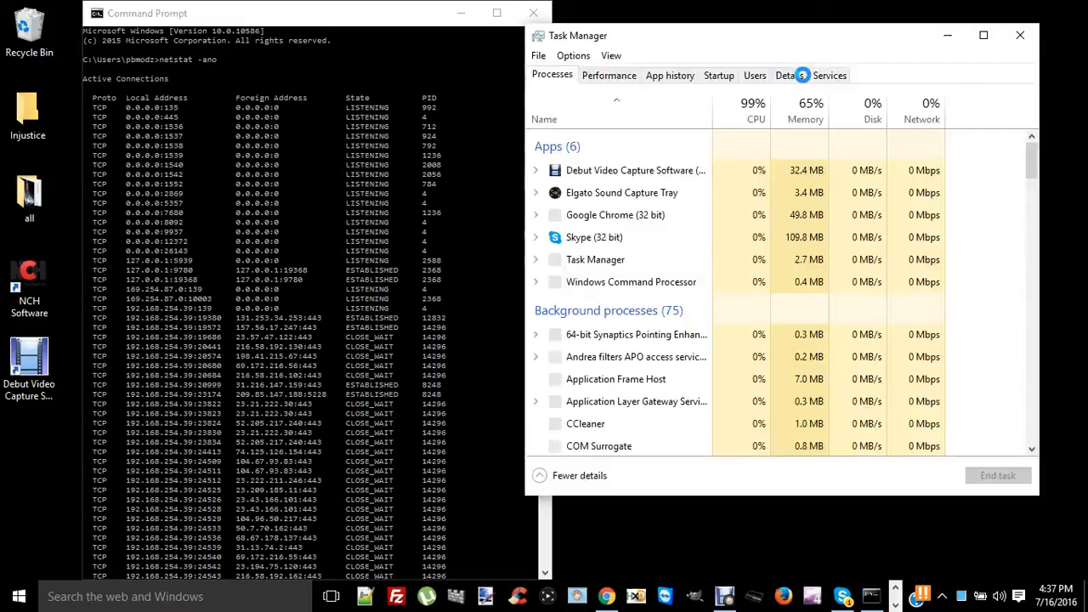
# - Switch Task Manager to the Details tab to list processes with their PIDs
pyautogui.click(789, 75)
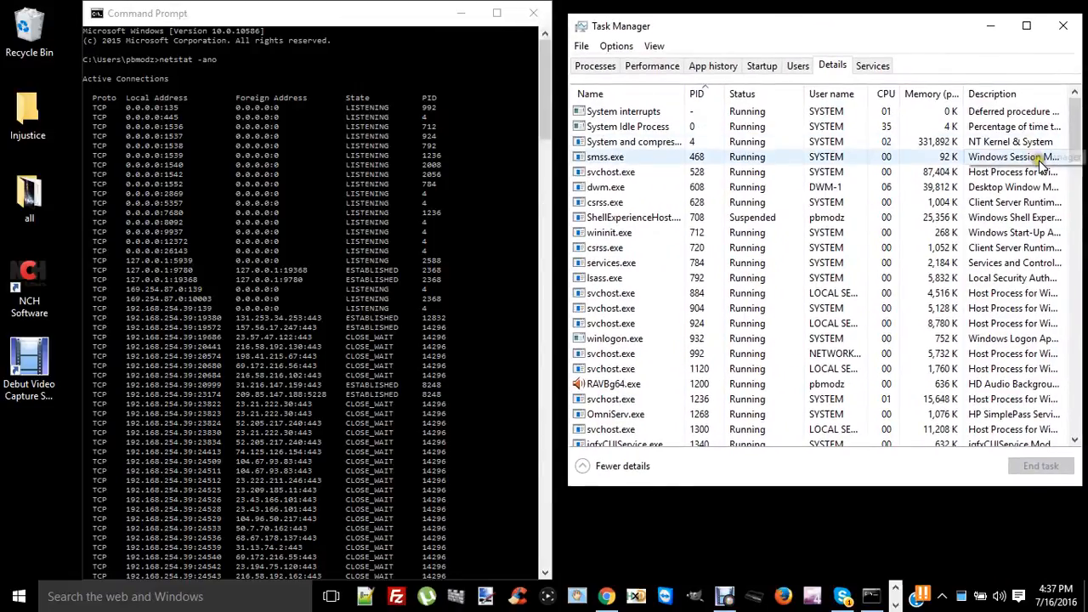
pyautogui.moveTo(1002, 500)
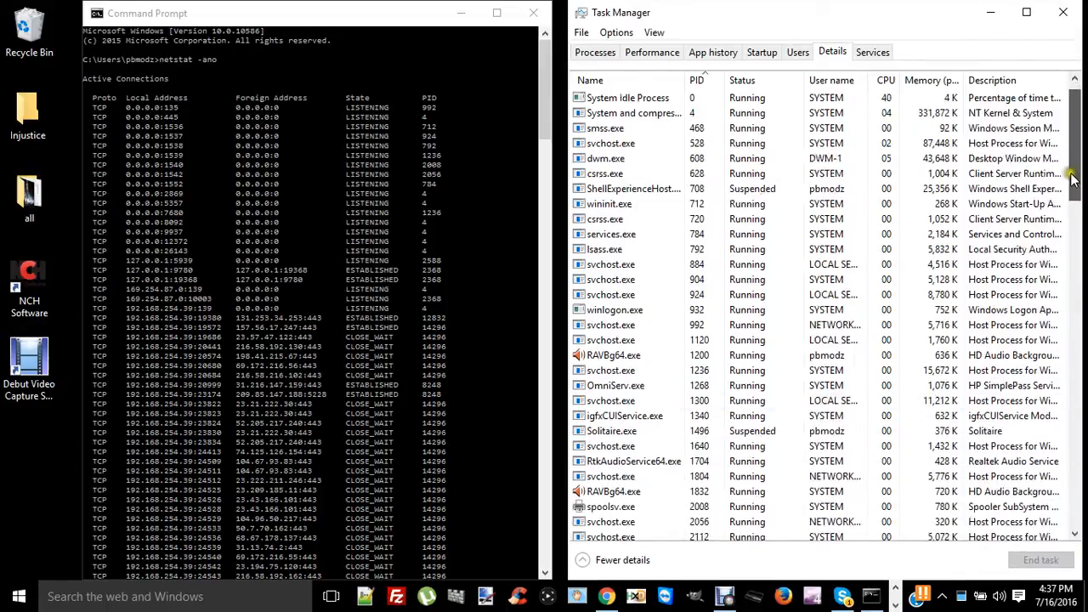
pyautogui.scroll(-3)
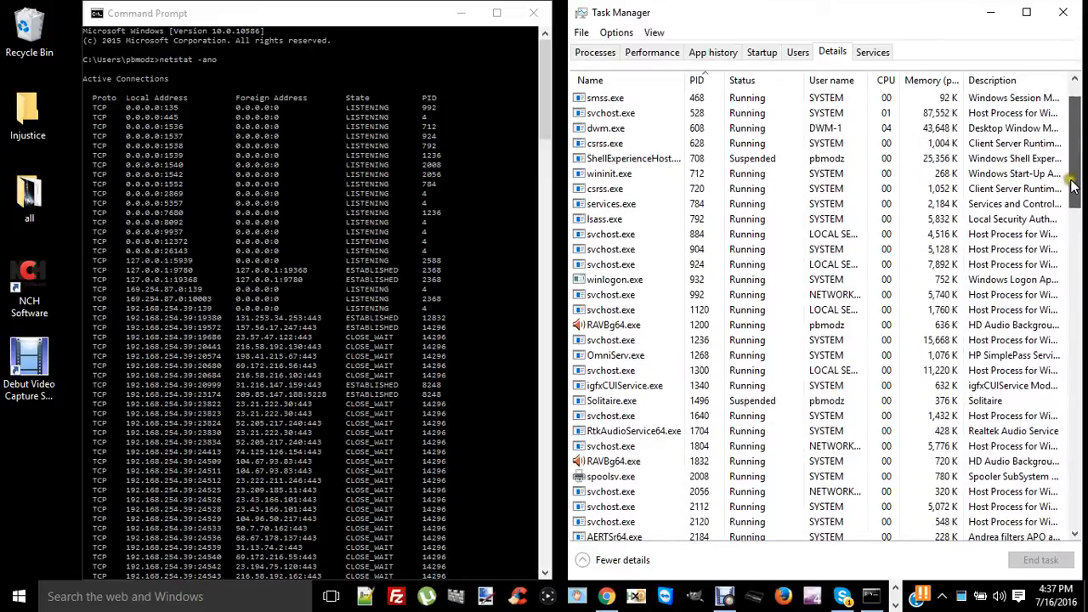
pyautogui.scroll(-3)
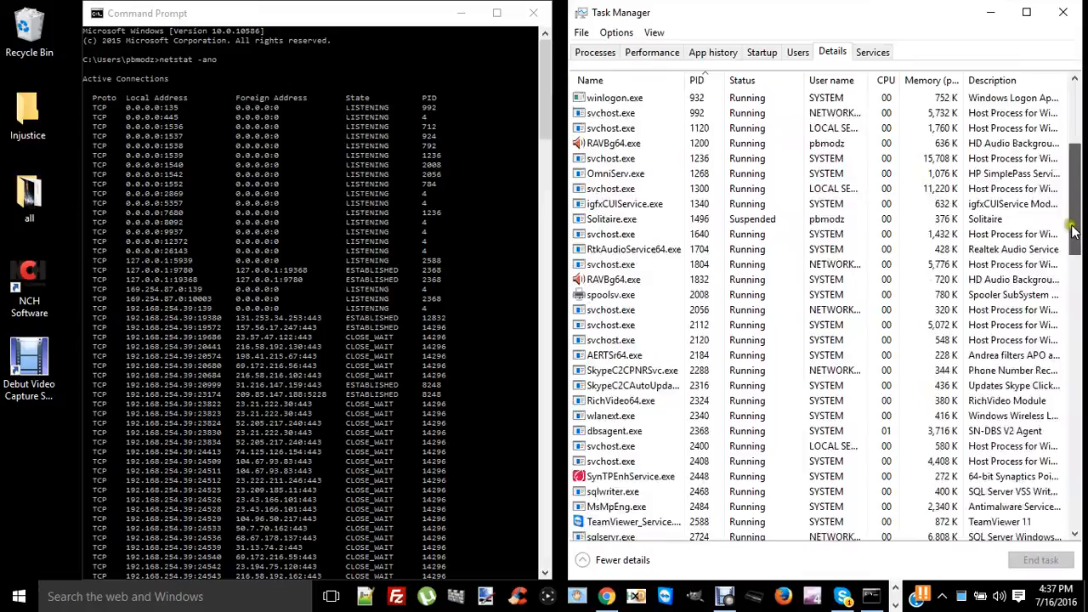
pyautogui.scroll(-3)
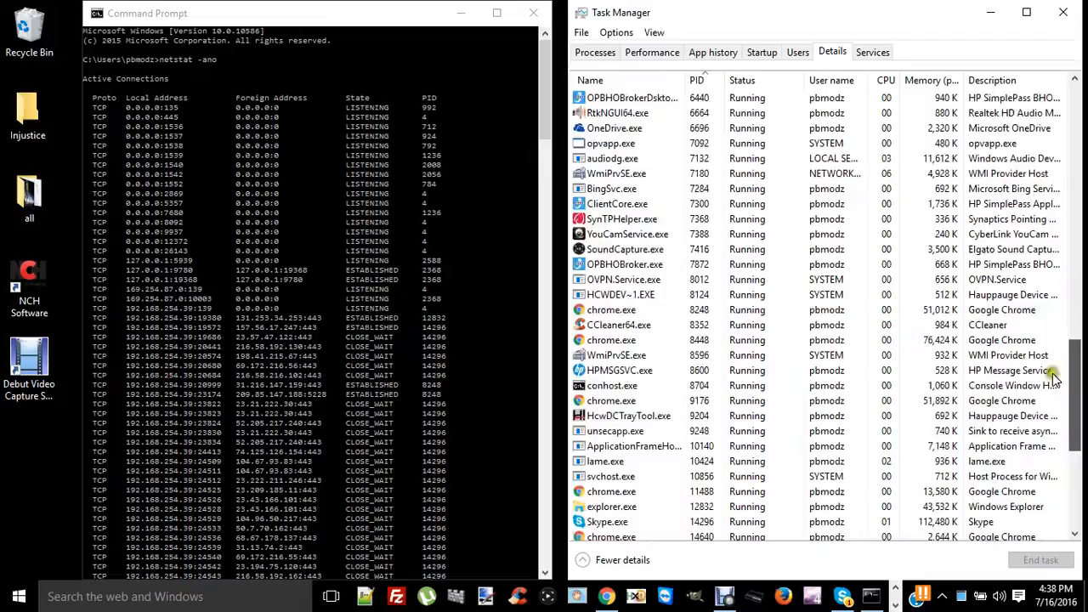
pyautogui.scroll(-3)
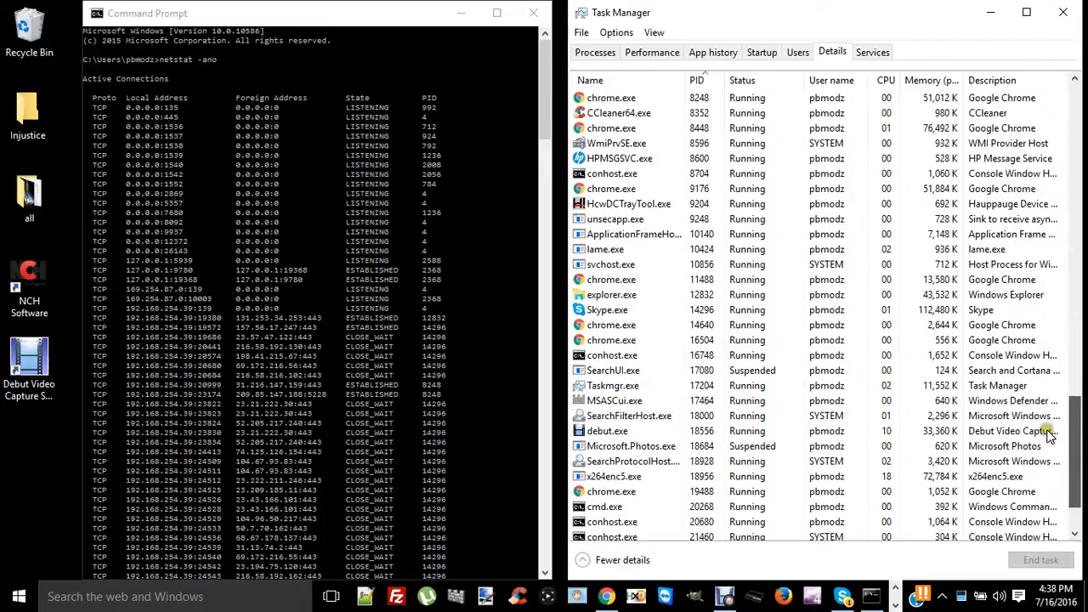
pyautogui.moveTo(1048, 437)
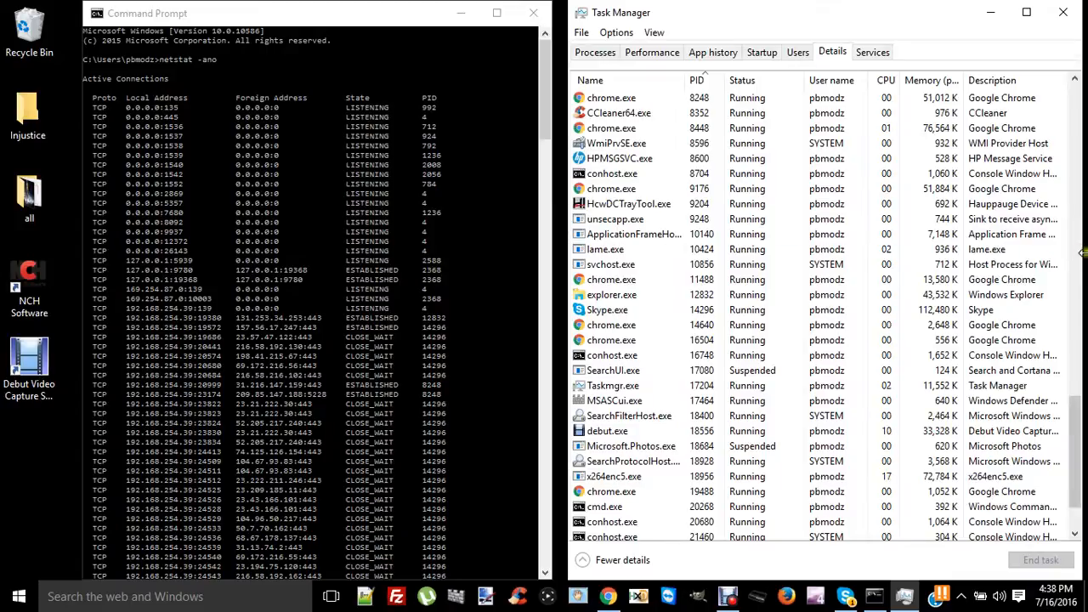
pyautogui.scroll(-3)
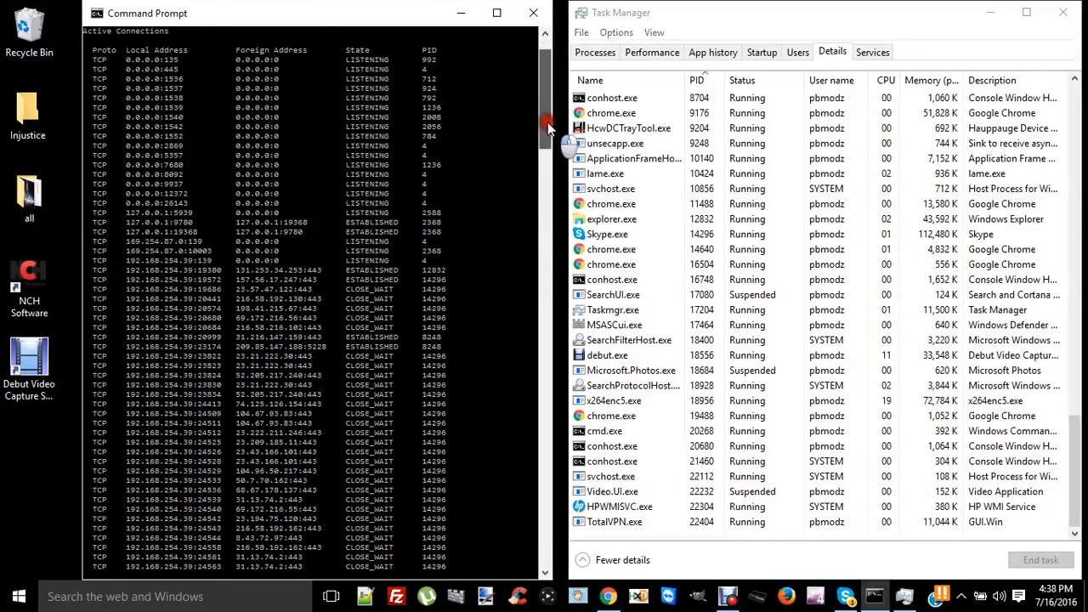
pyautogui.scroll(-3)
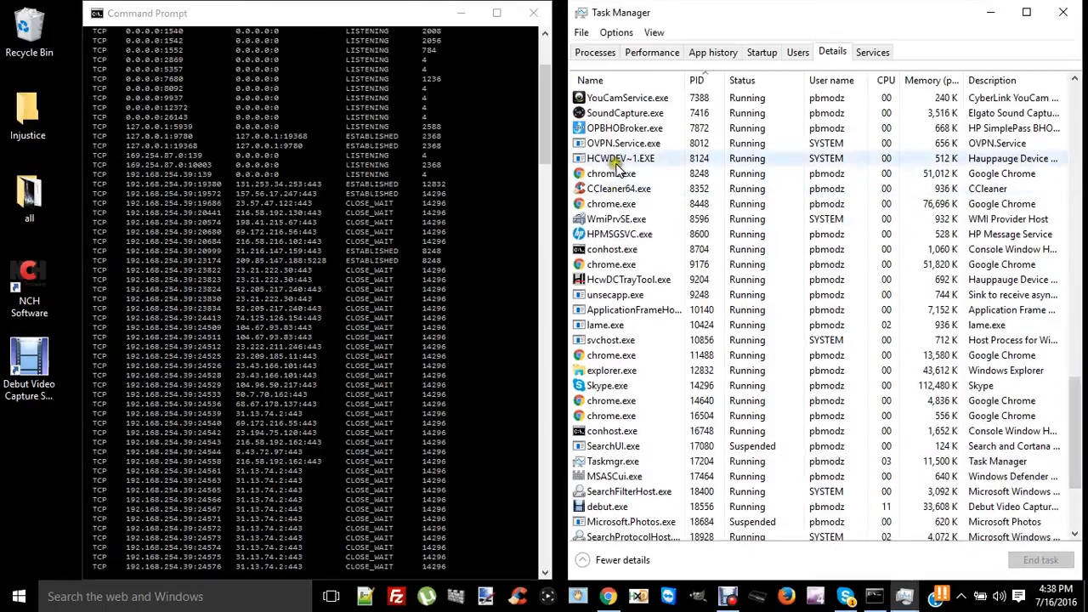
pyautogui.click(611, 173)
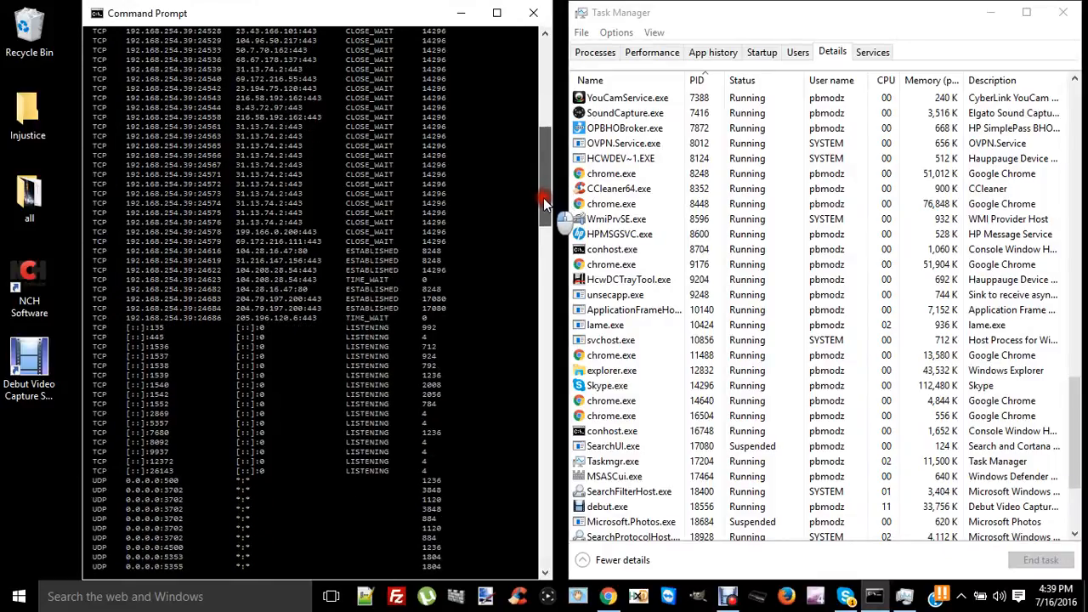
pyautogui.scroll(-3)
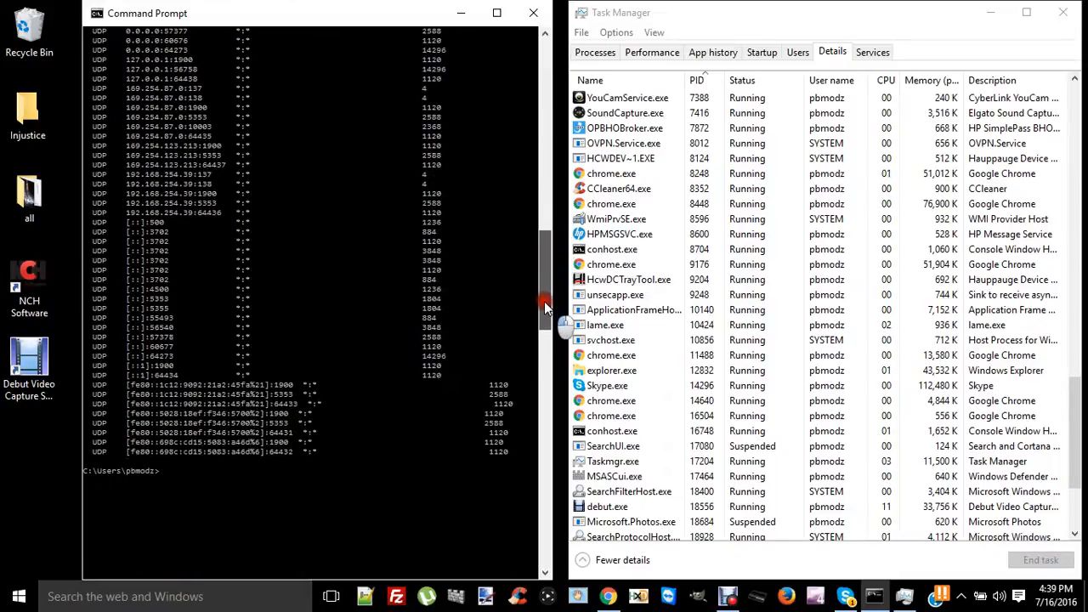